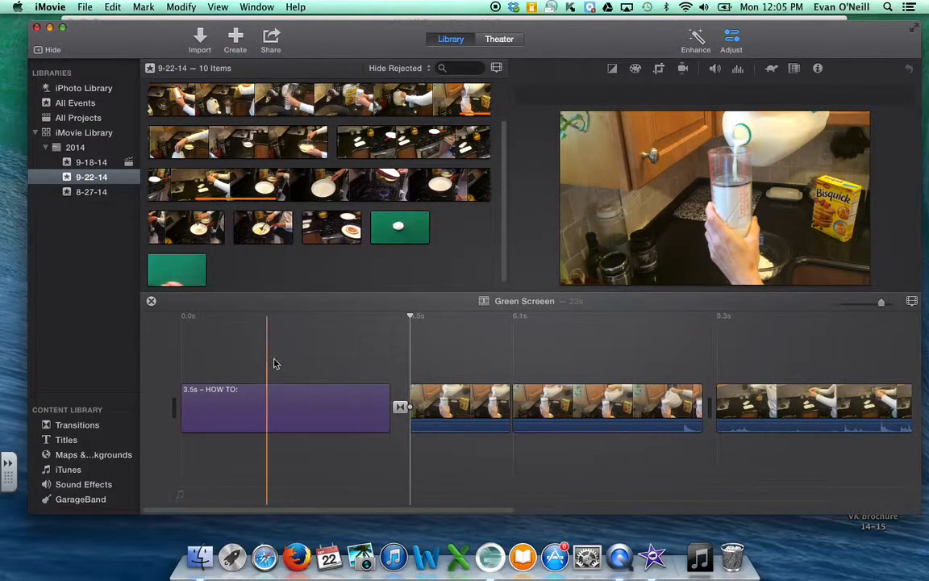
- Preview the HOW TO title and milk-pouring clips, then show the Transitions library
{"action": "left_click", "coordinate": [365, 363]}
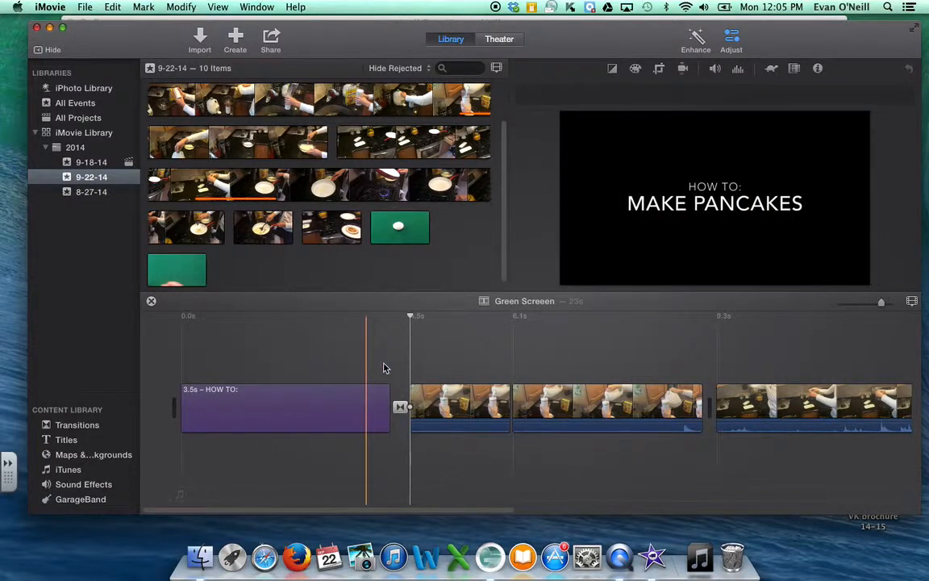
{"action": "left_click", "coordinate": [411, 371]}
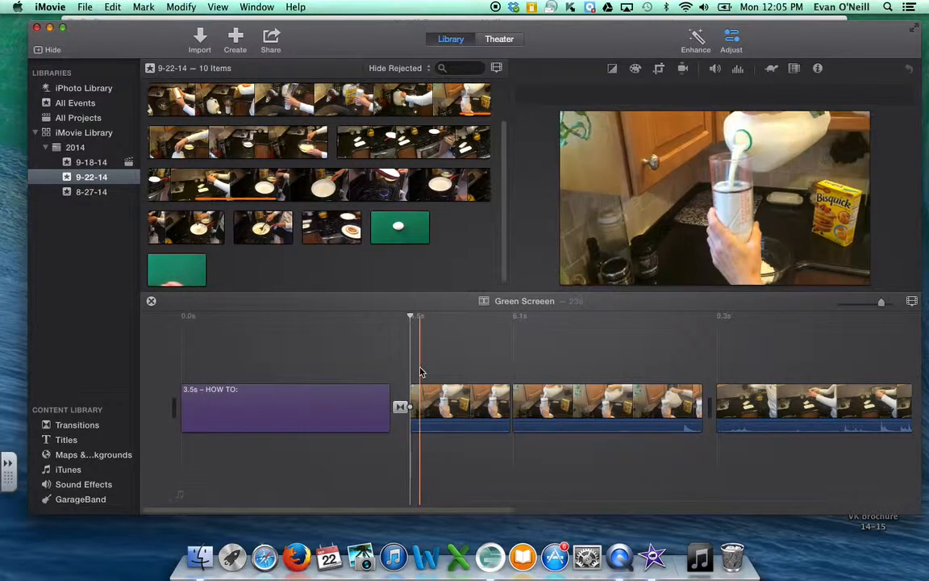
{"action": "left_click", "coordinate": [372, 363]}
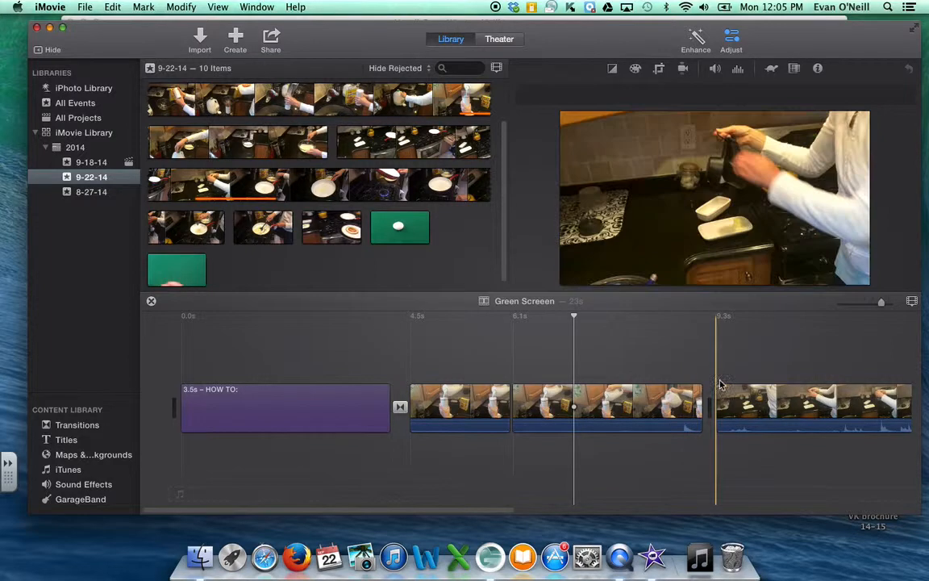
{"action": "left_click", "coordinate": [266, 407]}
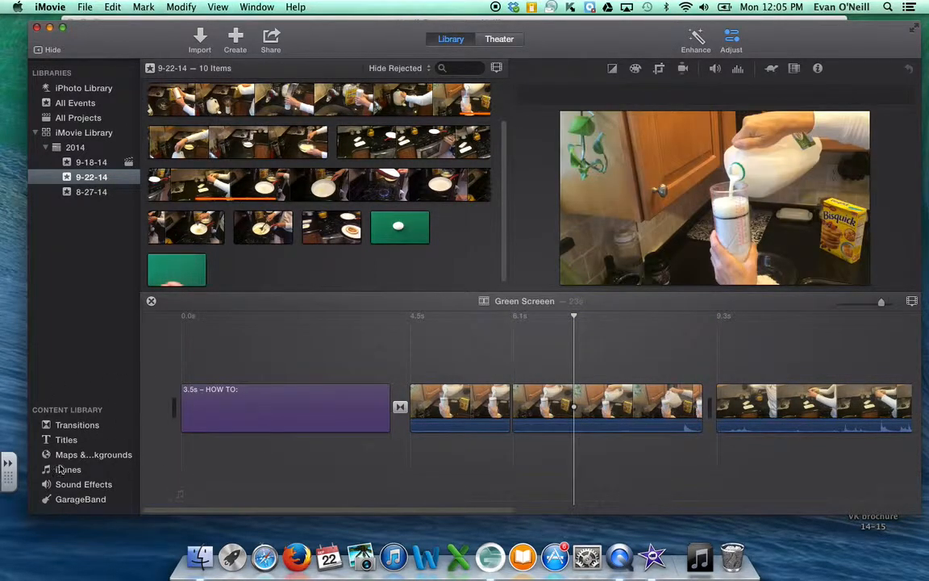
{"action": "mouse_move", "coordinate": [77, 425]}
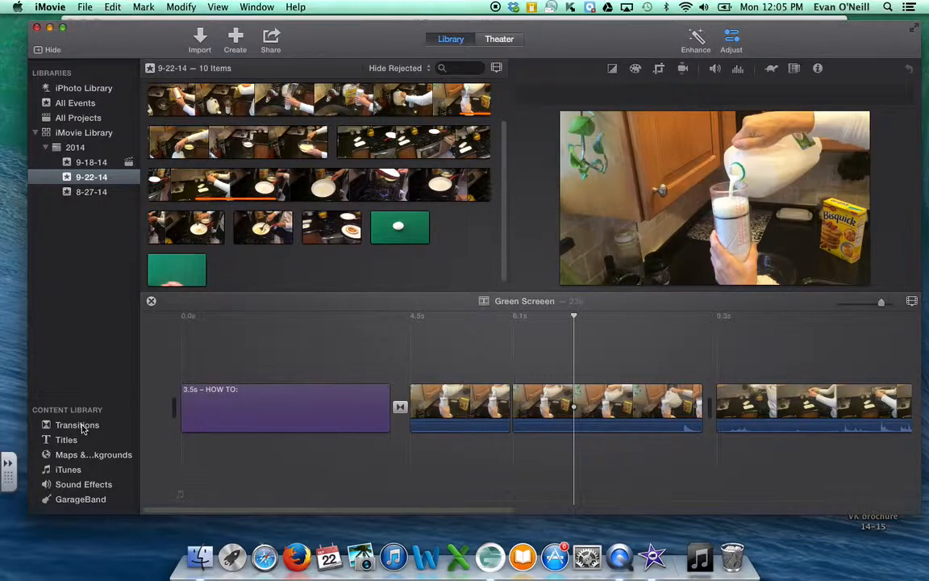
{"action": "left_click", "coordinate": [78, 424]}
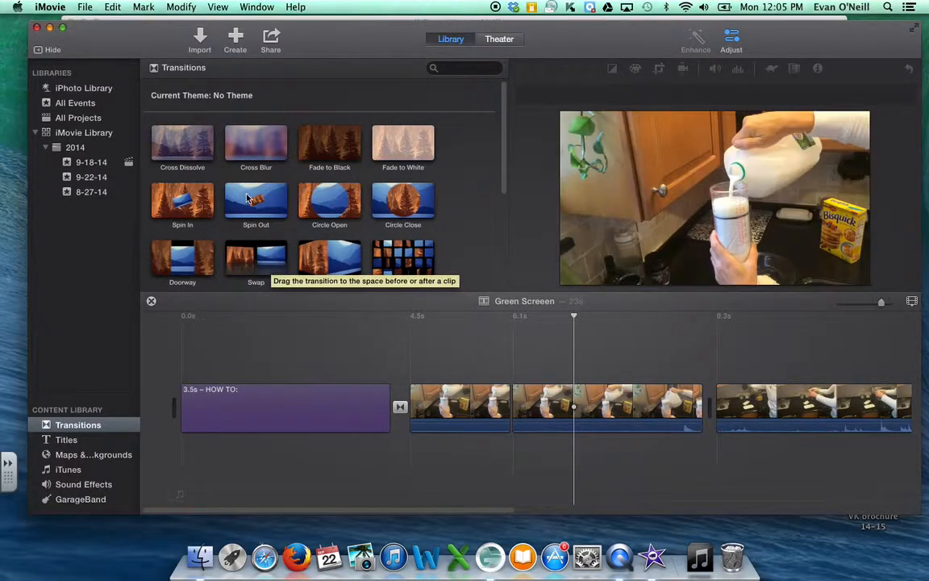
{"action": "mouse_move", "coordinate": [182, 145]}
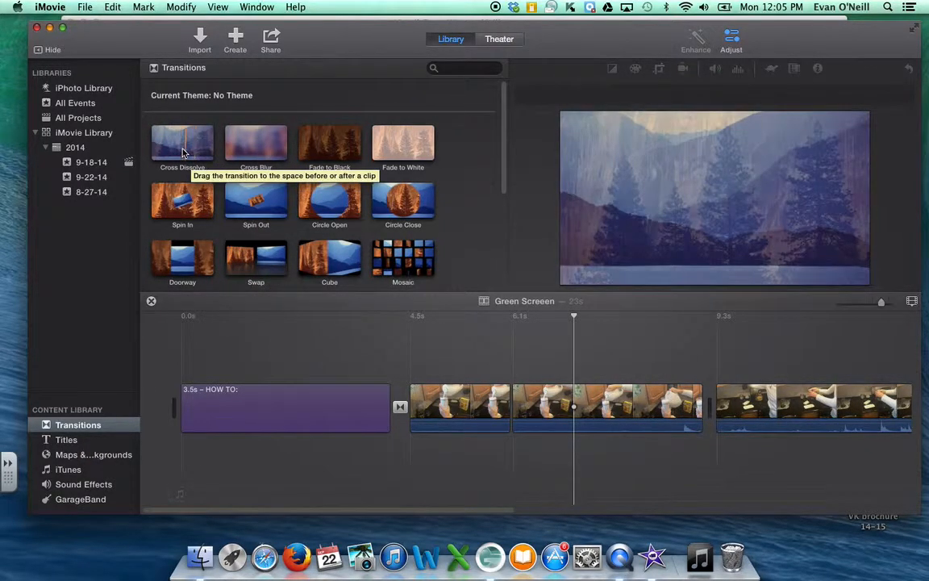
- Place Cross Dissolve between the milk-pouring and stovetop clips and open its duration settings
{"action": "left_click", "coordinate": [182, 143]}
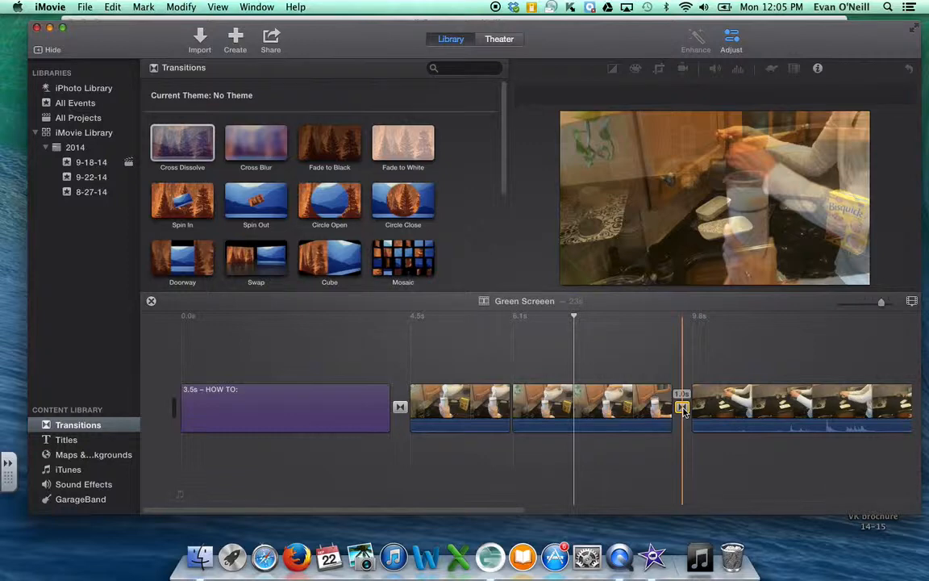
{"action": "left_click", "coordinate": [681, 407]}
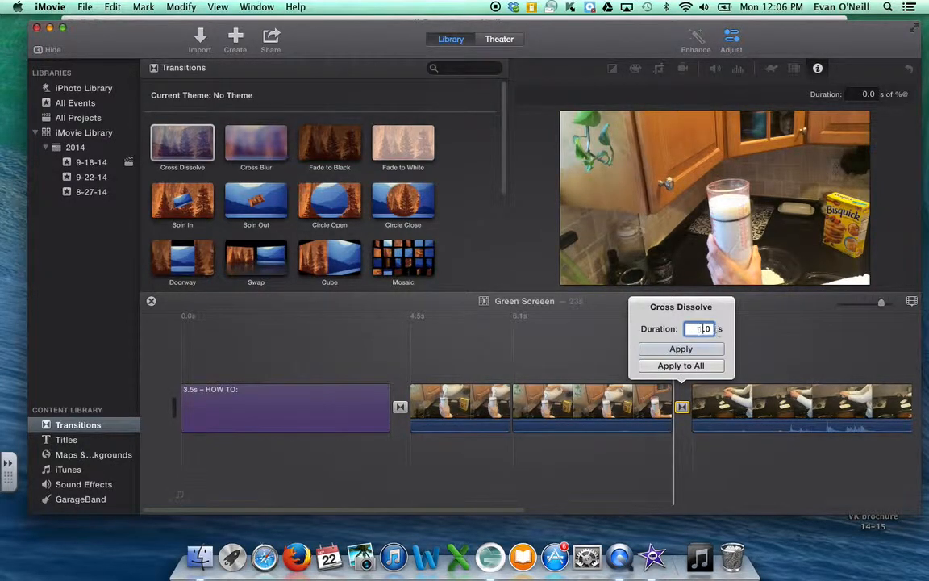
- Apply a 2.0-second Cross Dissolve duration, then preview the stovetop clip
{"action": "left_click", "coordinate": [680, 348]}
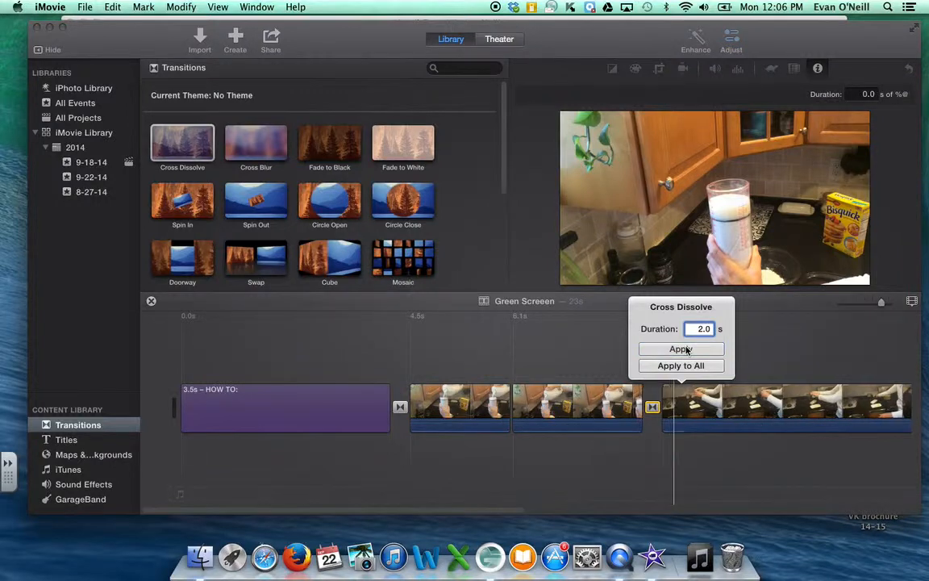
{"action": "left_click", "coordinate": [681, 348]}
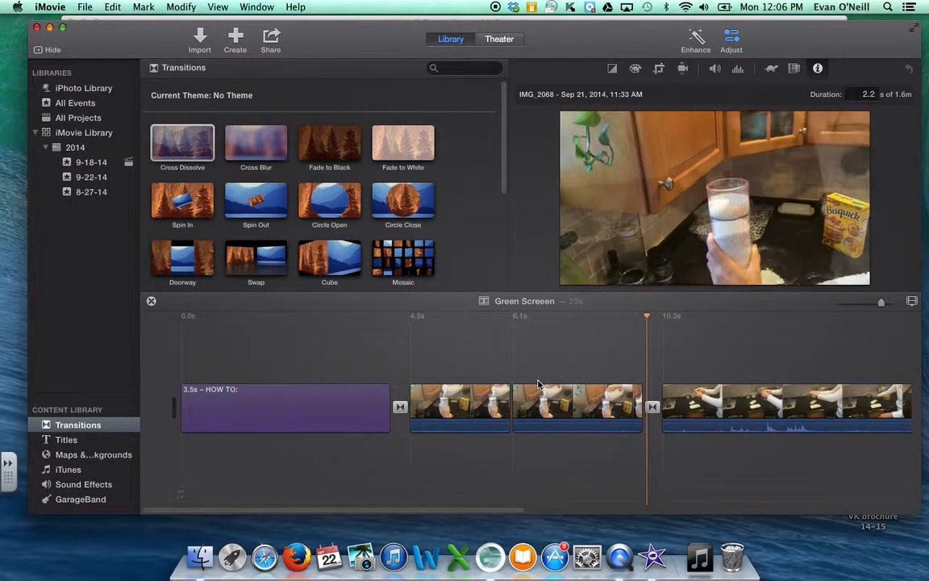
{"action": "left_click", "coordinate": [694, 316]}
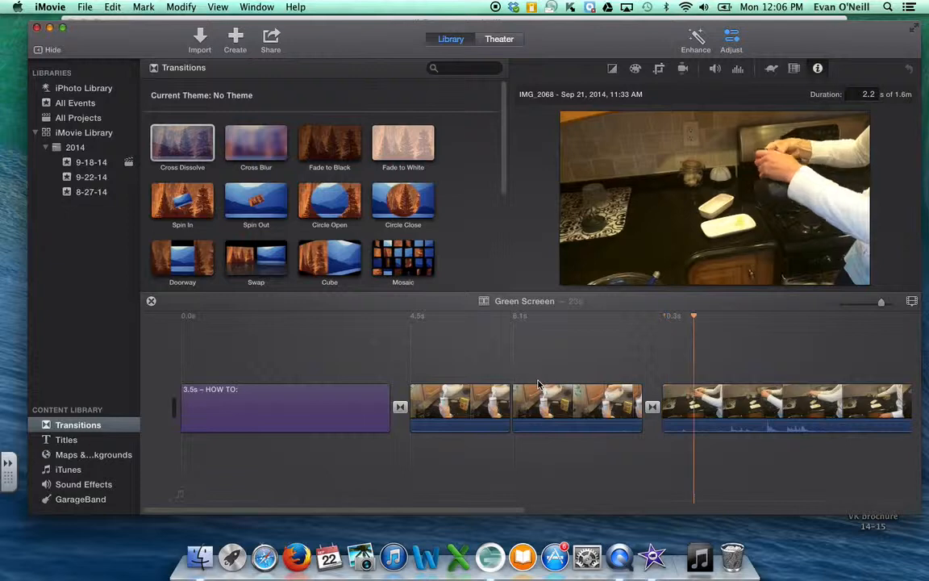